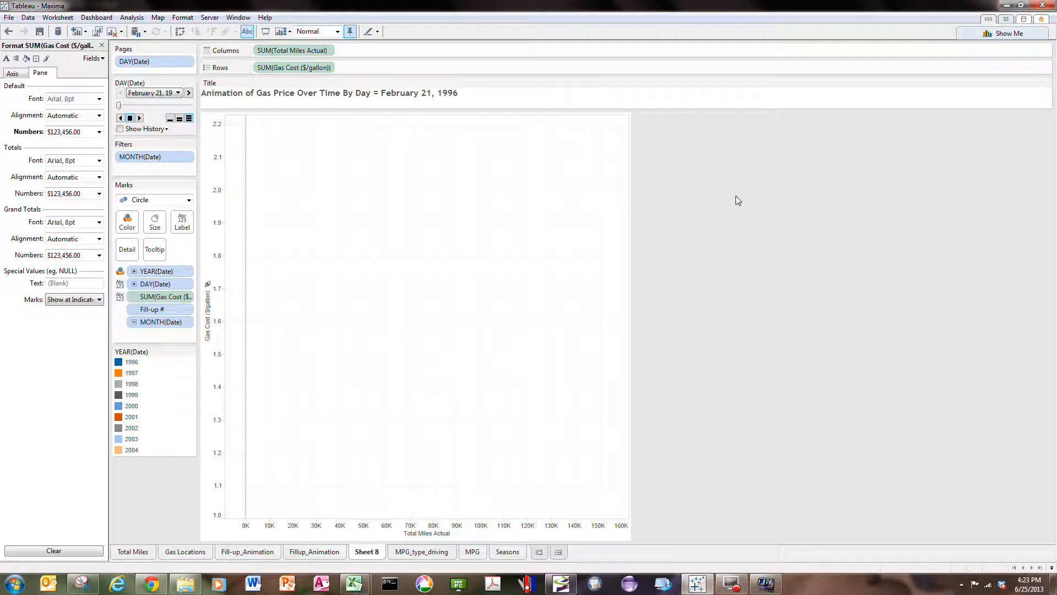
pyautogui.moveTo(332, 213)
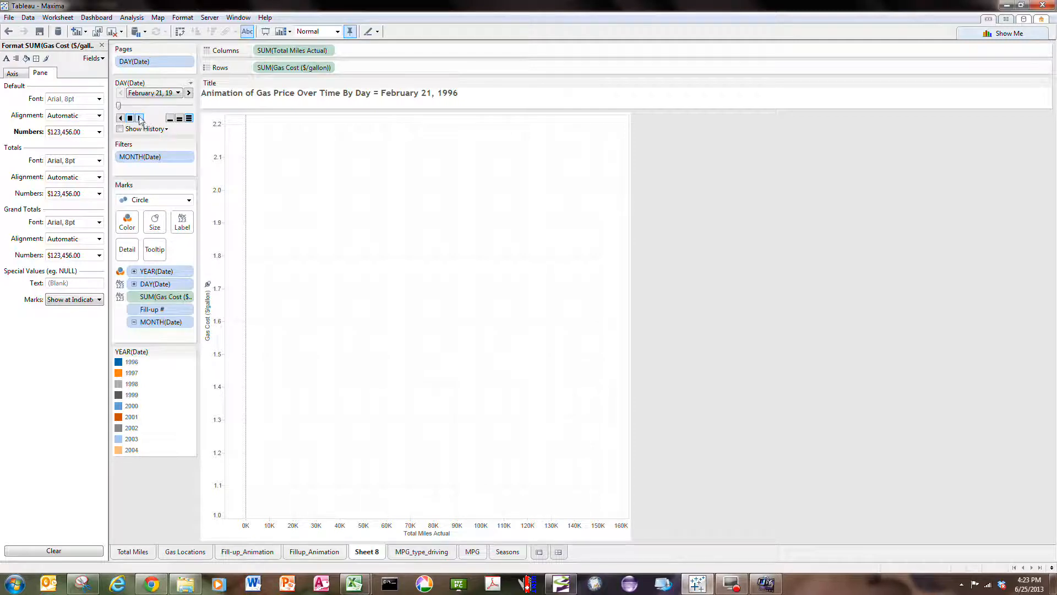
# Step: Play the DAY(Date) pages from February 1996 until the $1.60 mark on September 11, 2000
pyautogui.click(140, 118)
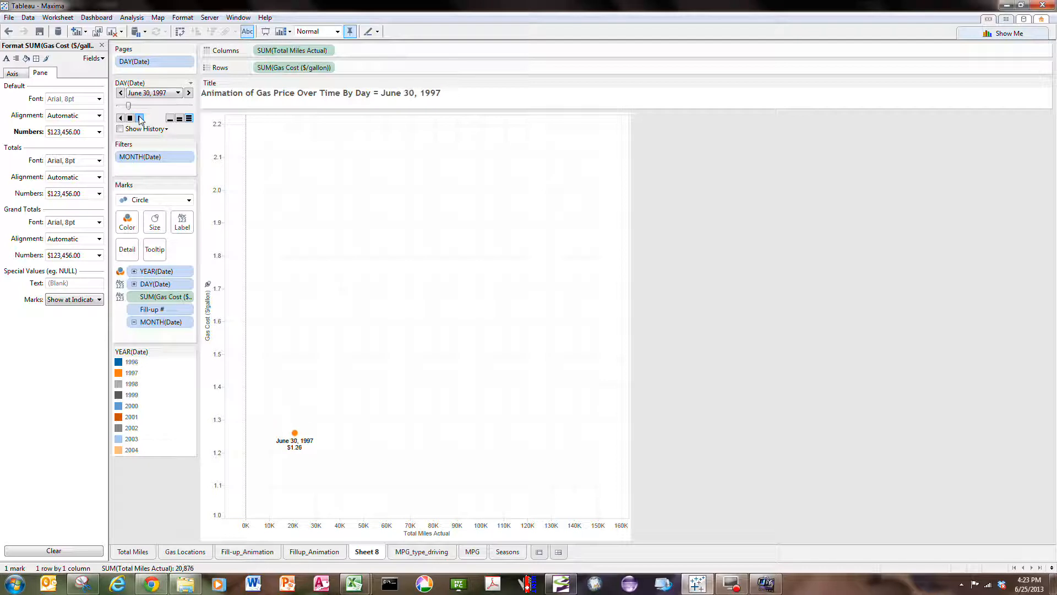
pyautogui.click(140, 117)
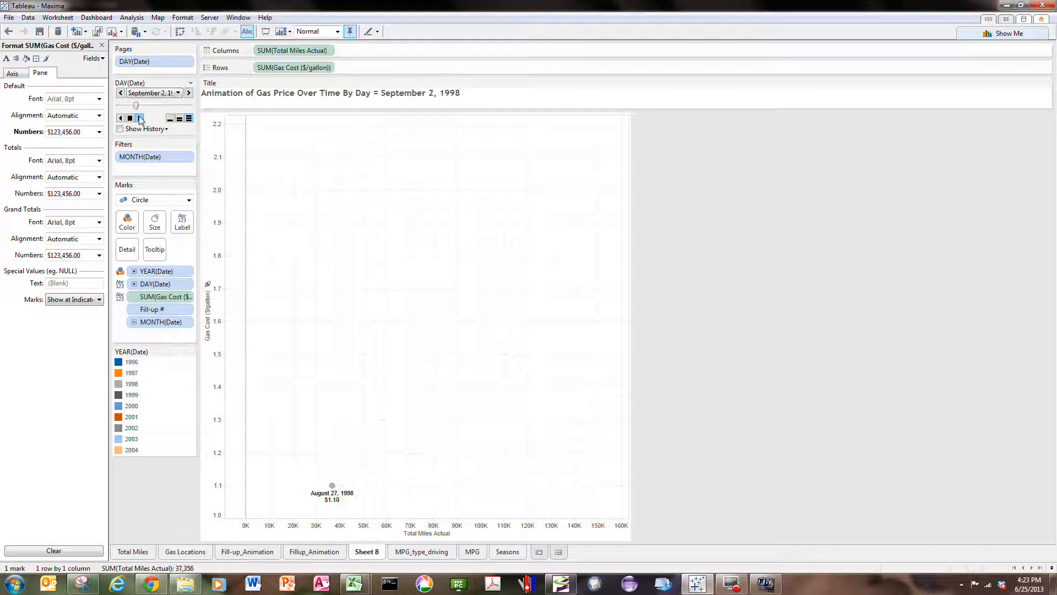
pyautogui.click(139, 117)
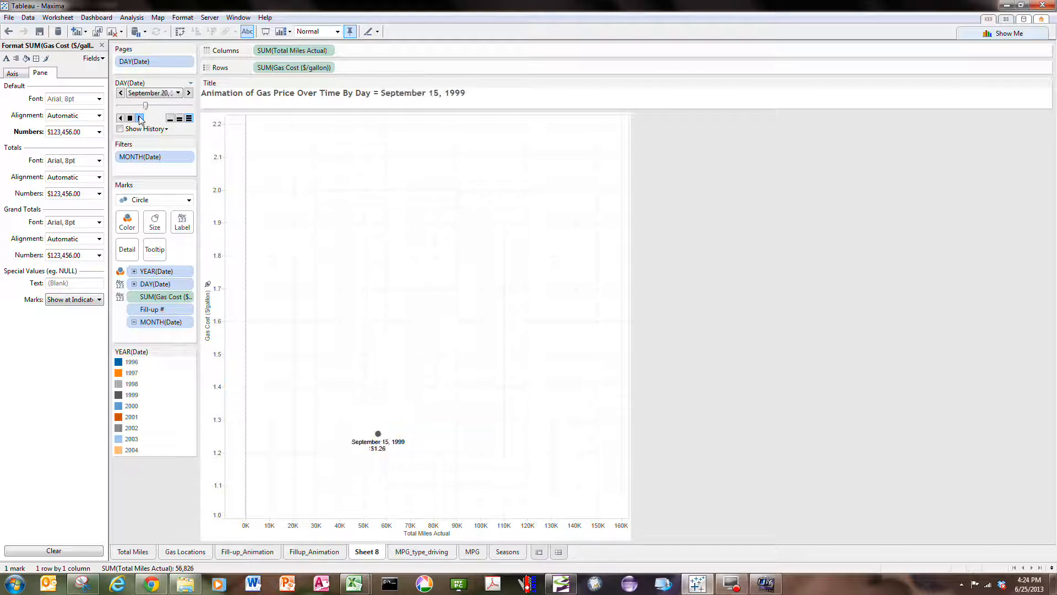
pyautogui.click(139, 117)
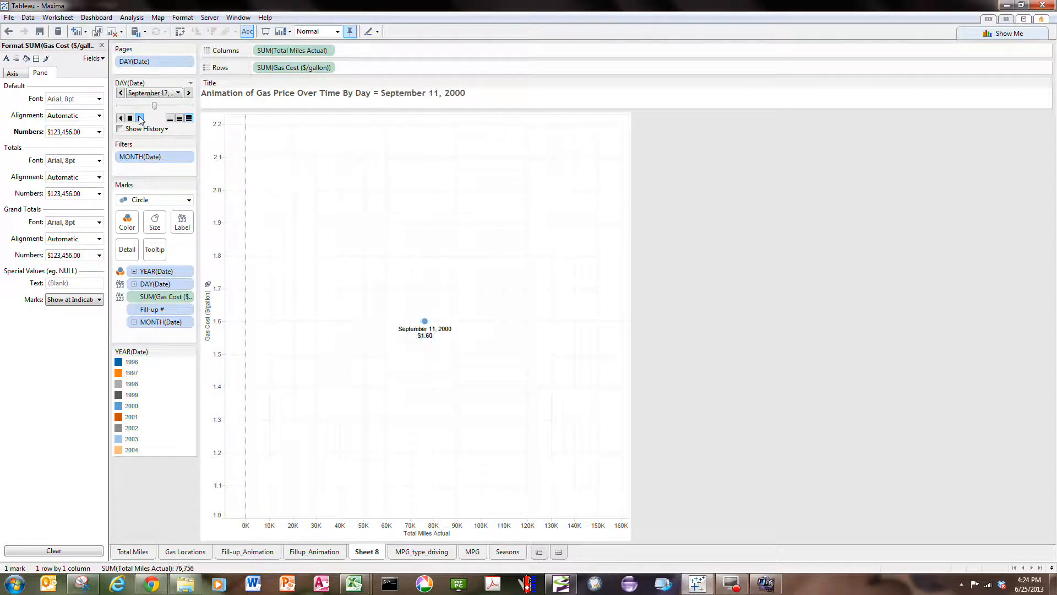
# Step: Keep advancing the day pages through 2001–2003 to the final May 24, 2004 page
pyautogui.click(139, 118)
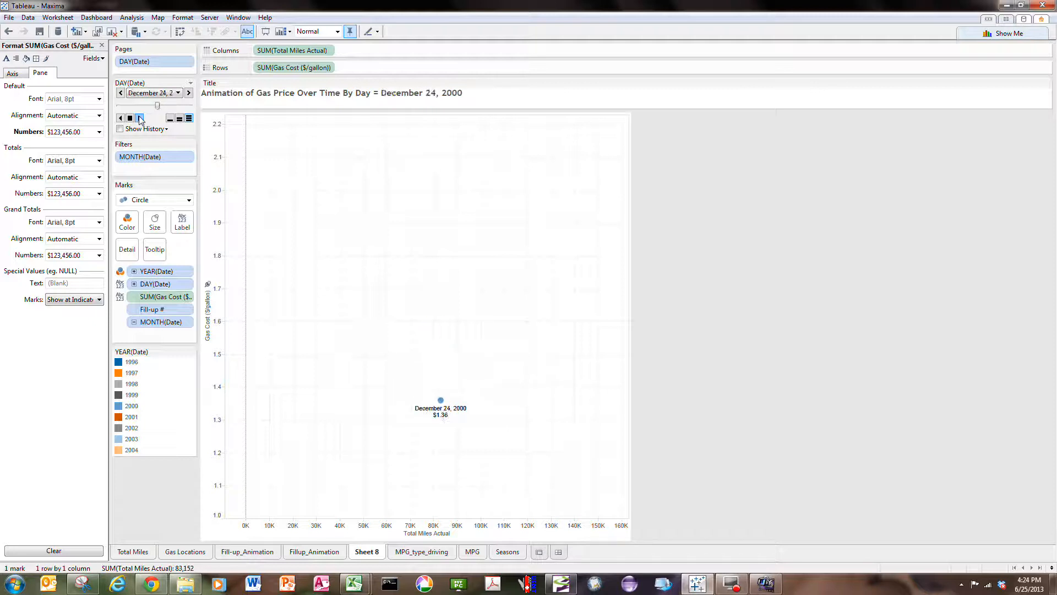
pyautogui.click(138, 118)
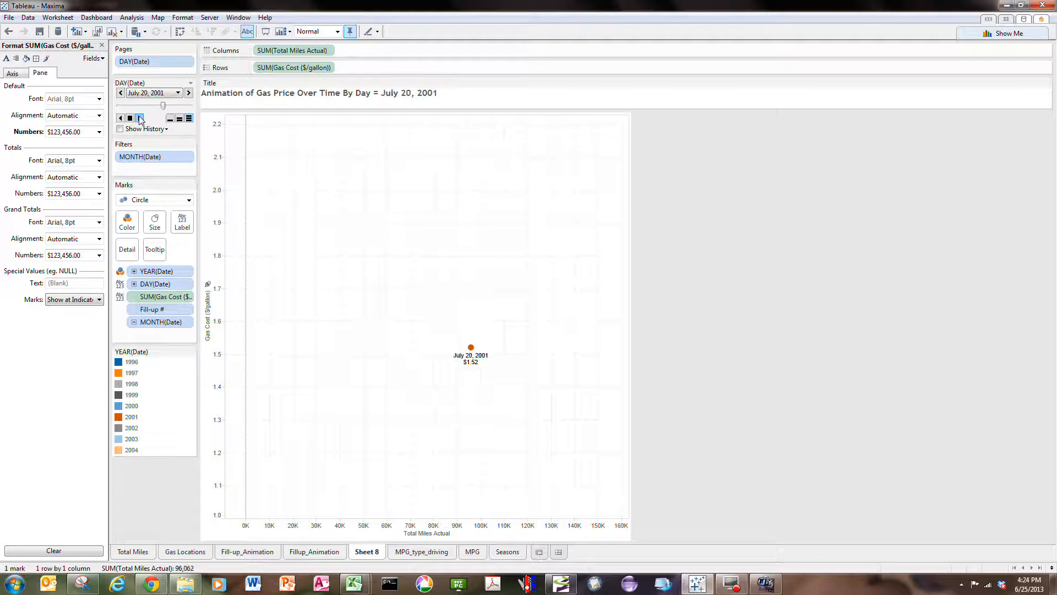
pyautogui.click(139, 118)
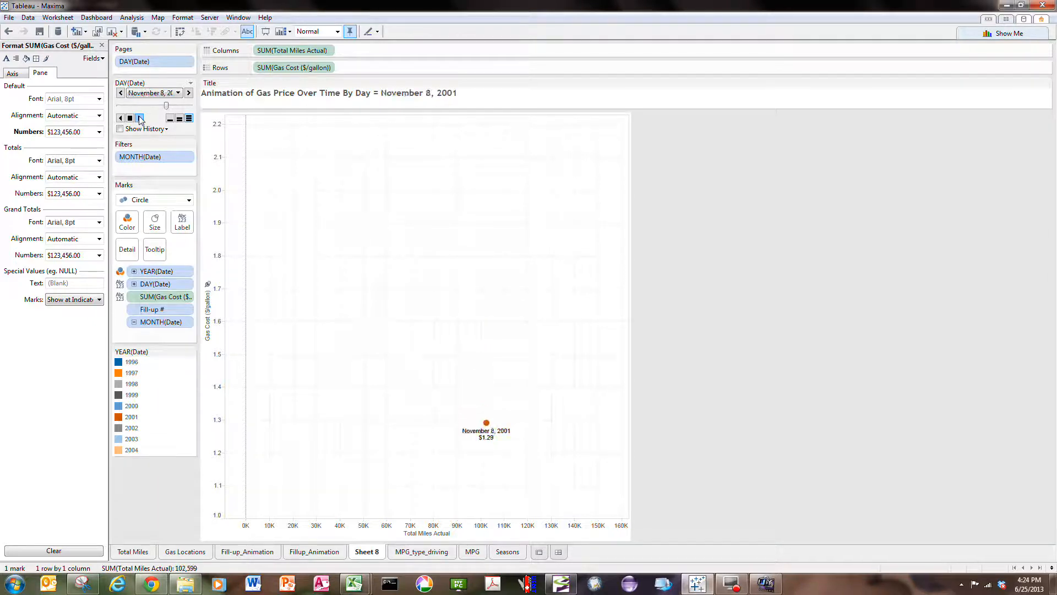
pyautogui.click(139, 118)
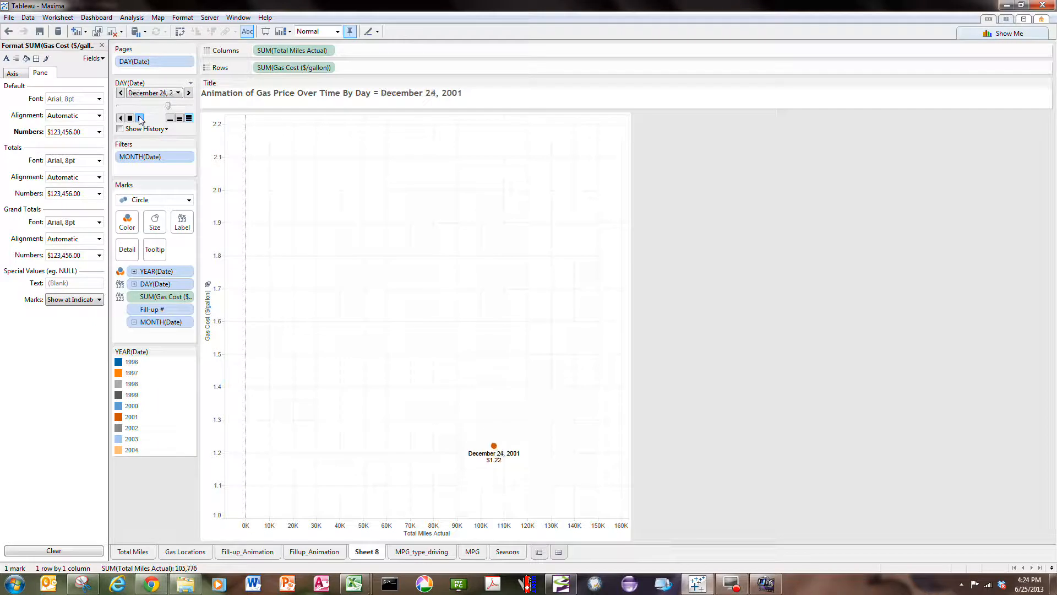
pyautogui.click(139, 118)
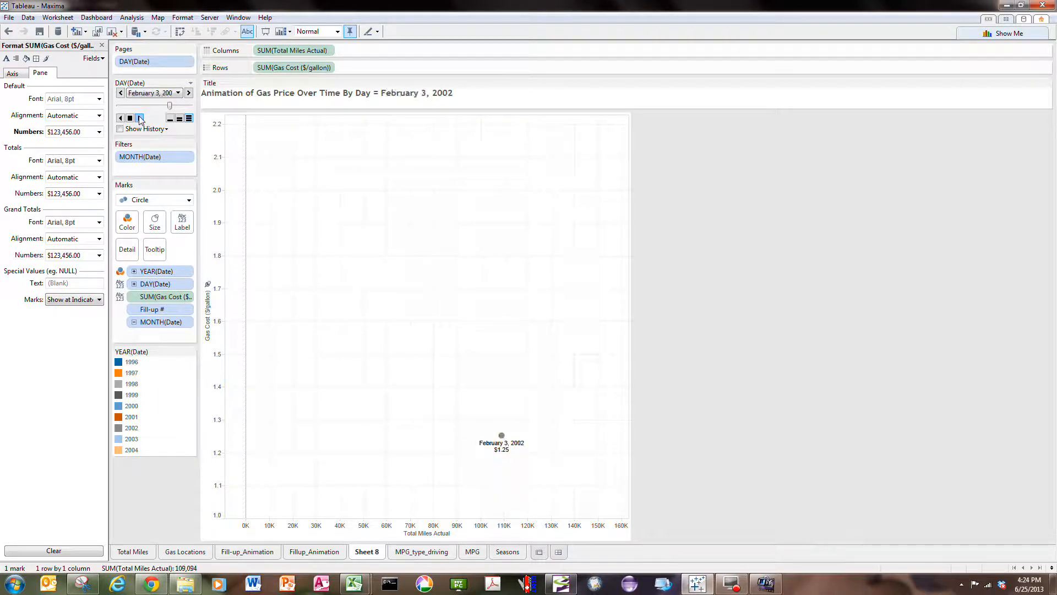
pyautogui.click(139, 117)
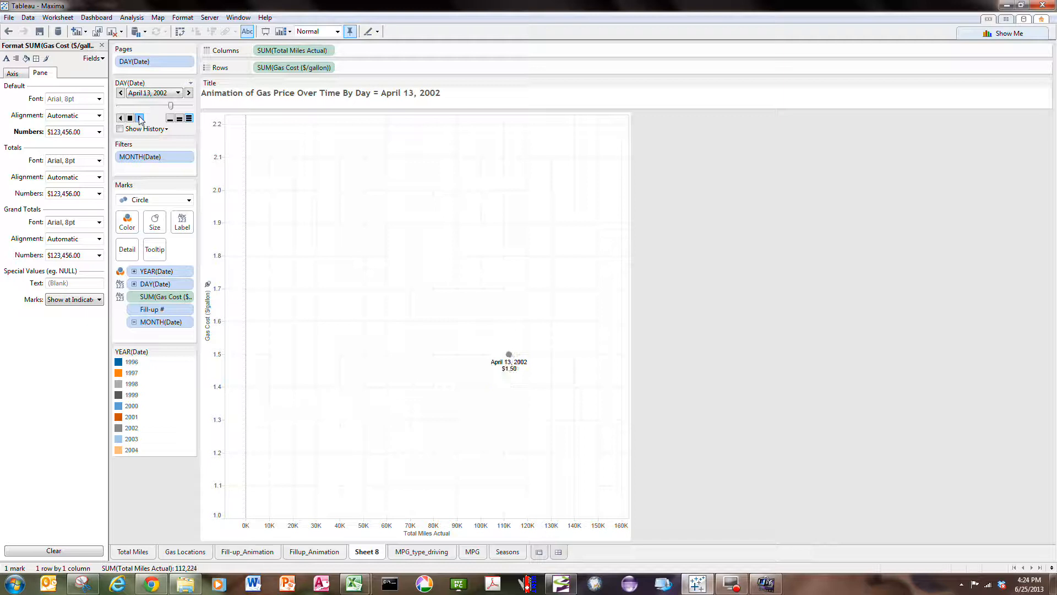
pyautogui.click(140, 118)
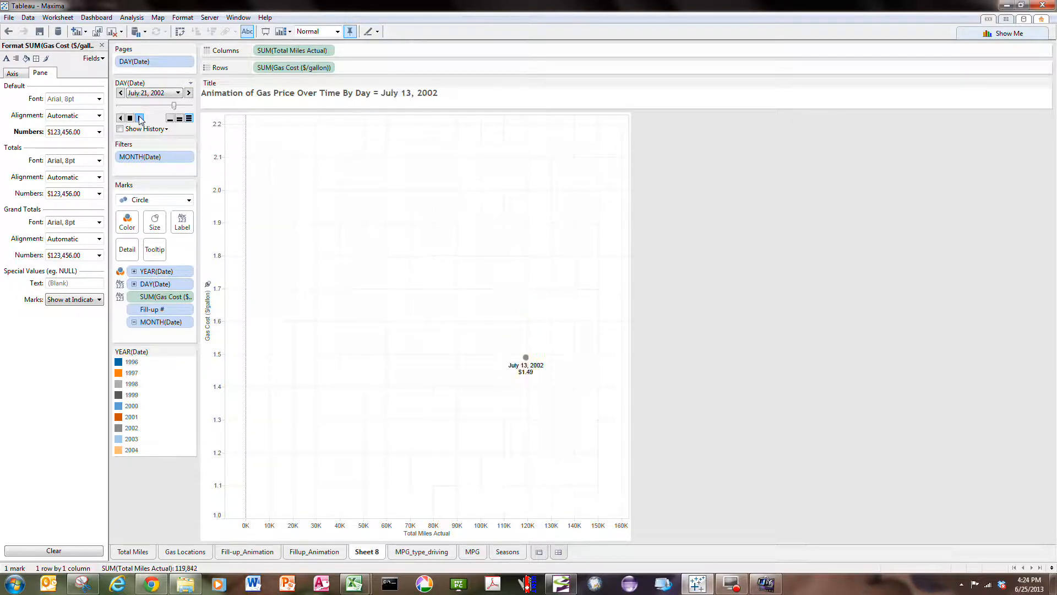
pyautogui.click(140, 117)
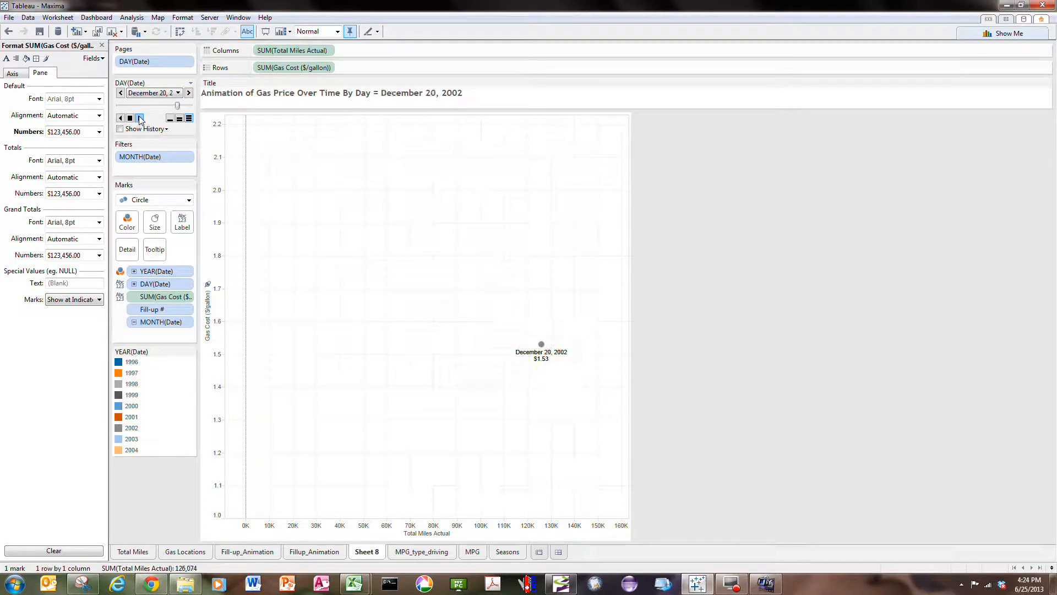
pyautogui.click(140, 118)
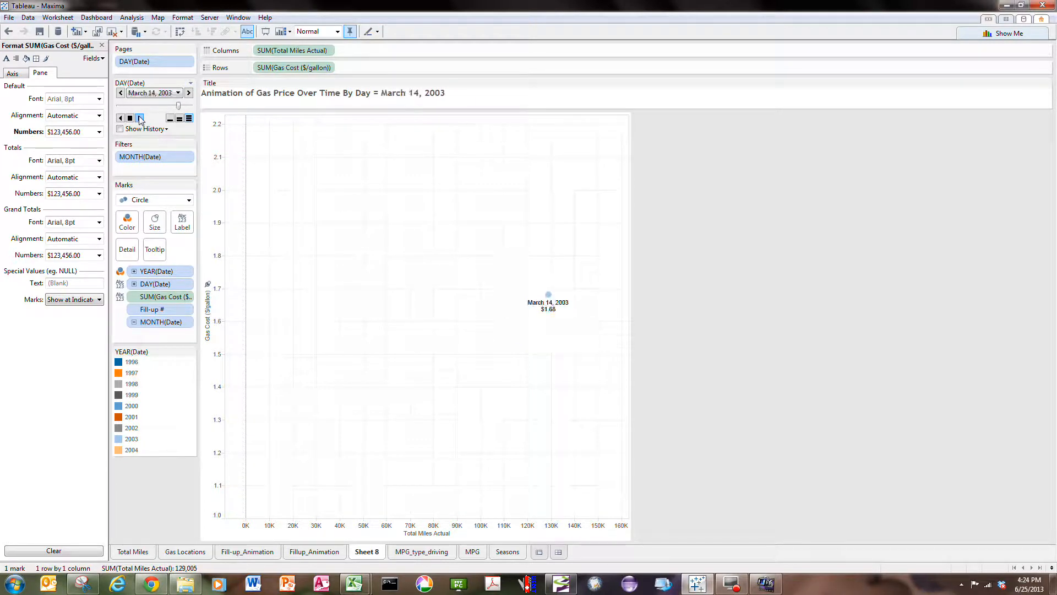
pyautogui.click(139, 117)
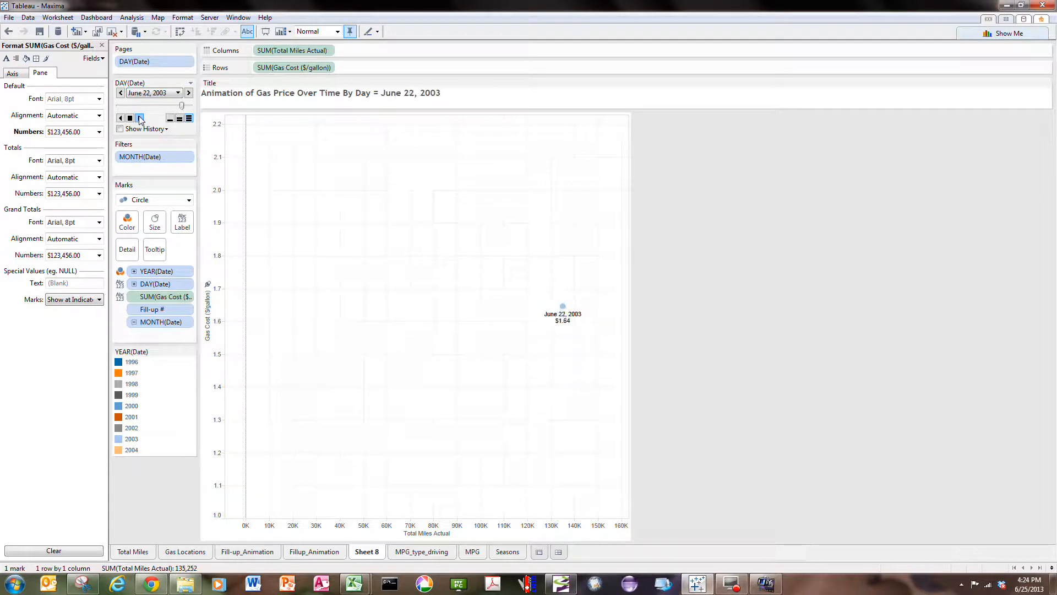
pyautogui.click(141, 118)
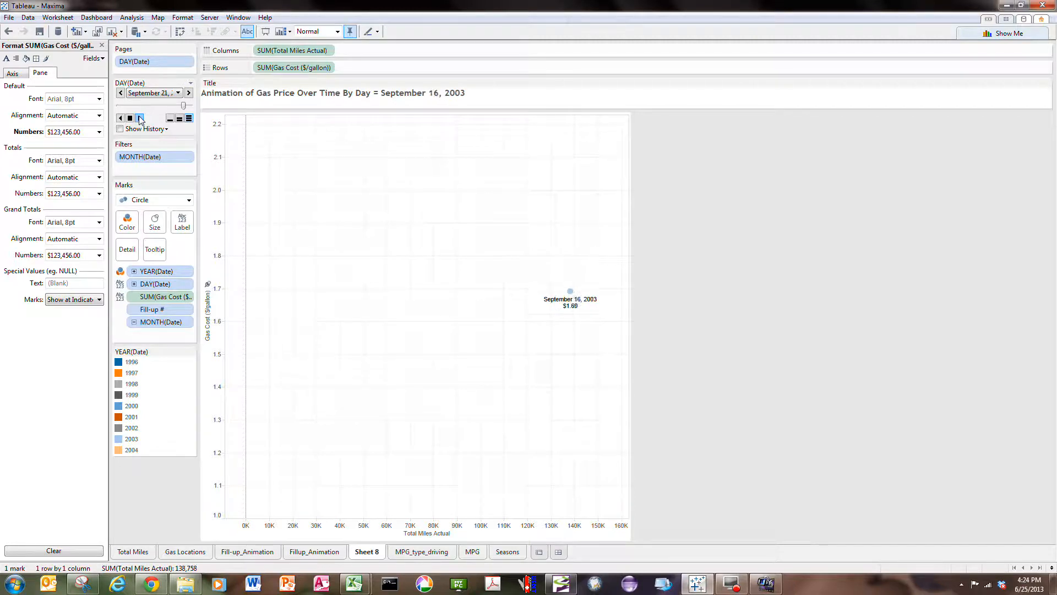
pyautogui.click(139, 117)
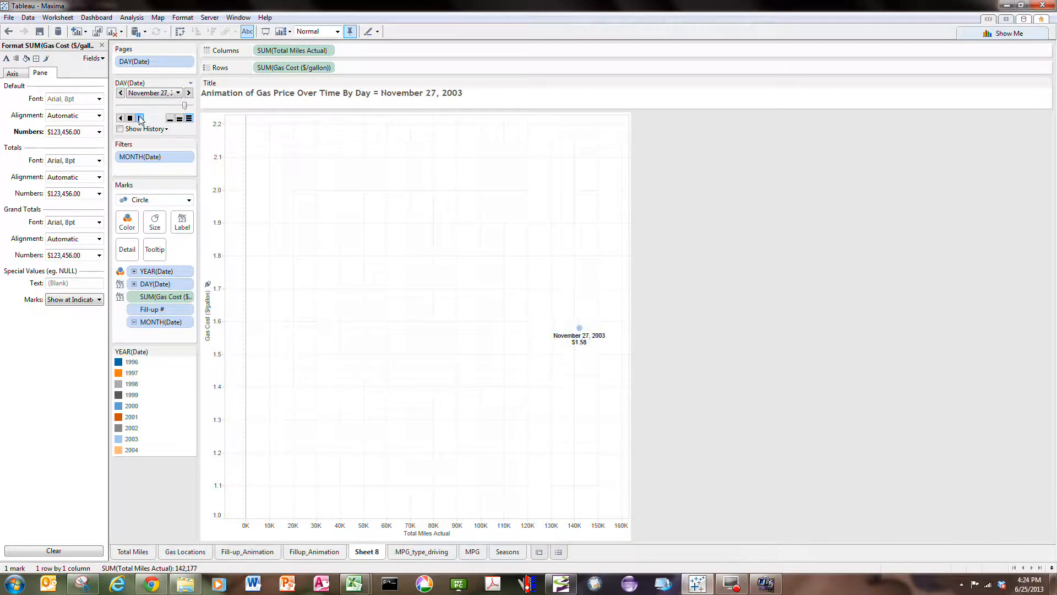
pyautogui.click(139, 118)
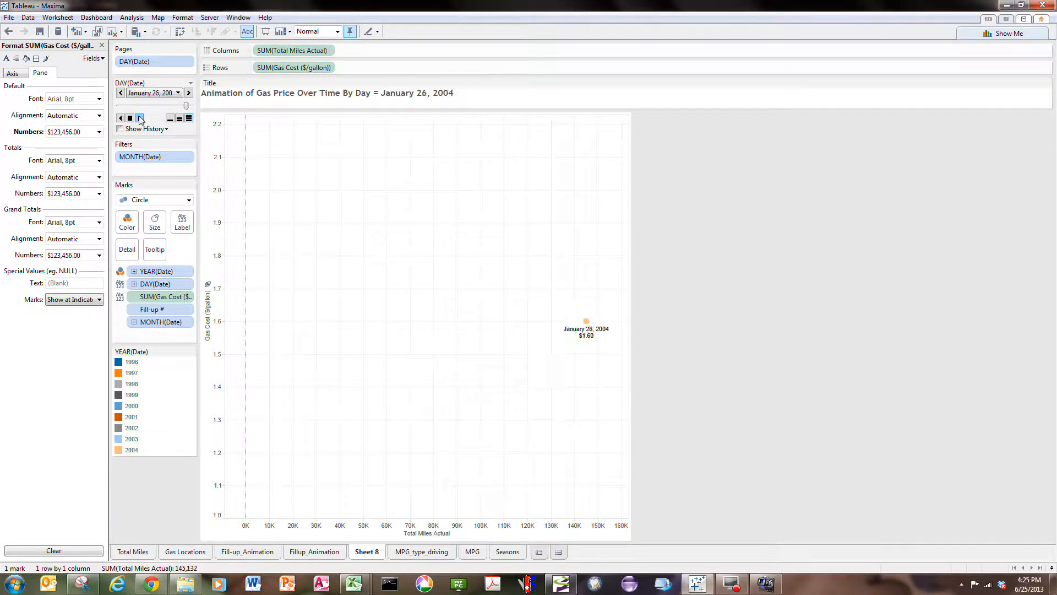
pyautogui.click(139, 117)
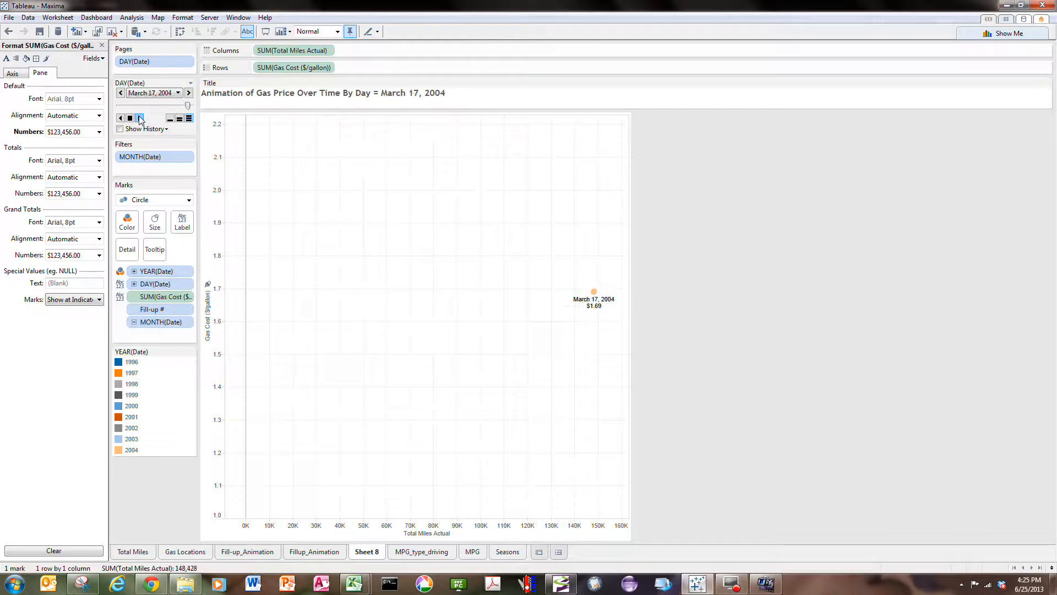
pyautogui.click(139, 117)
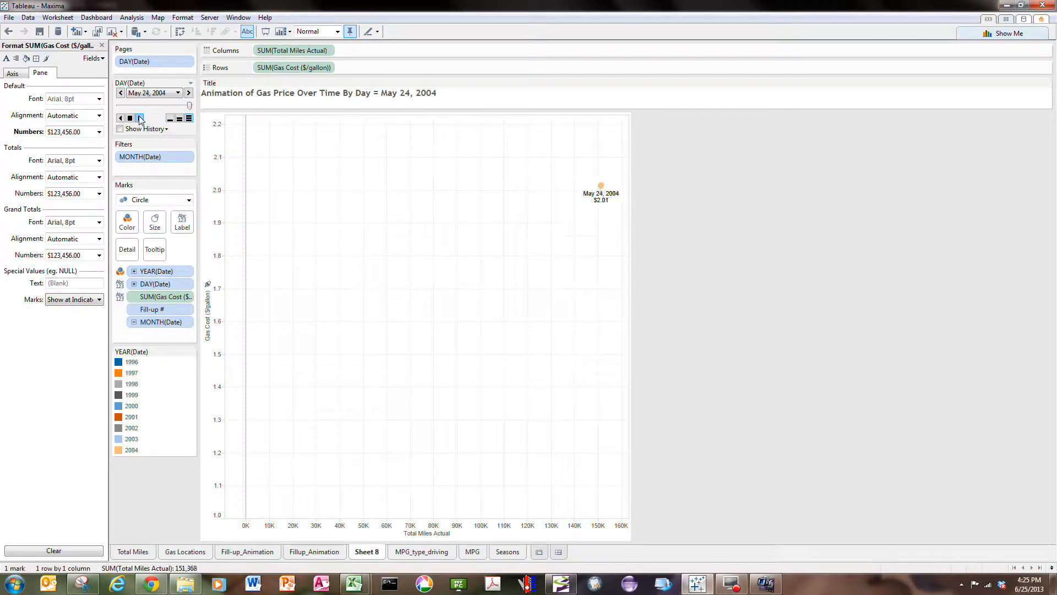
pyautogui.click(140, 117)
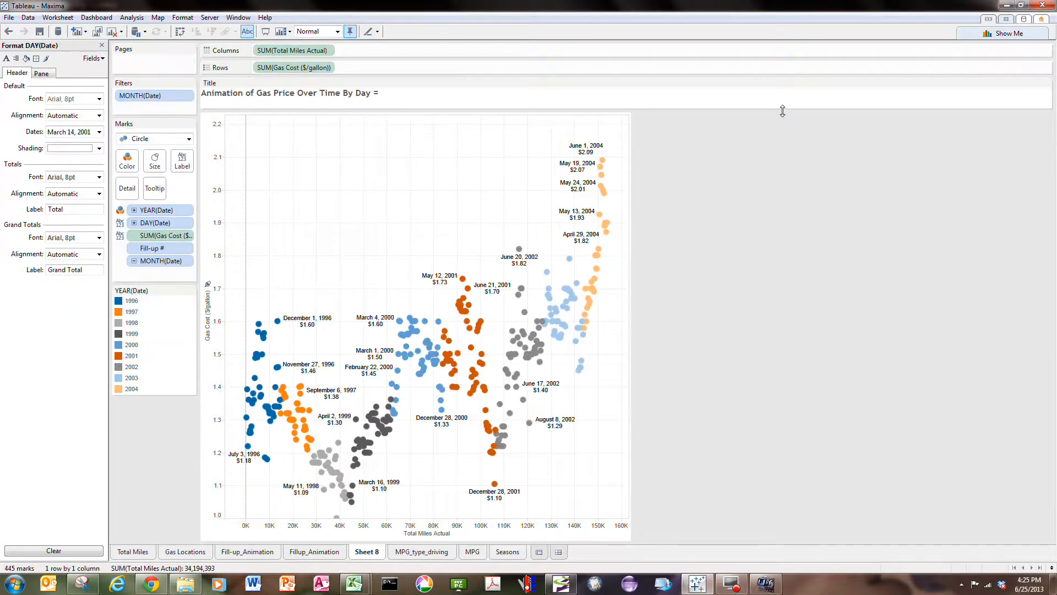
pyautogui.moveTo(675, 172)
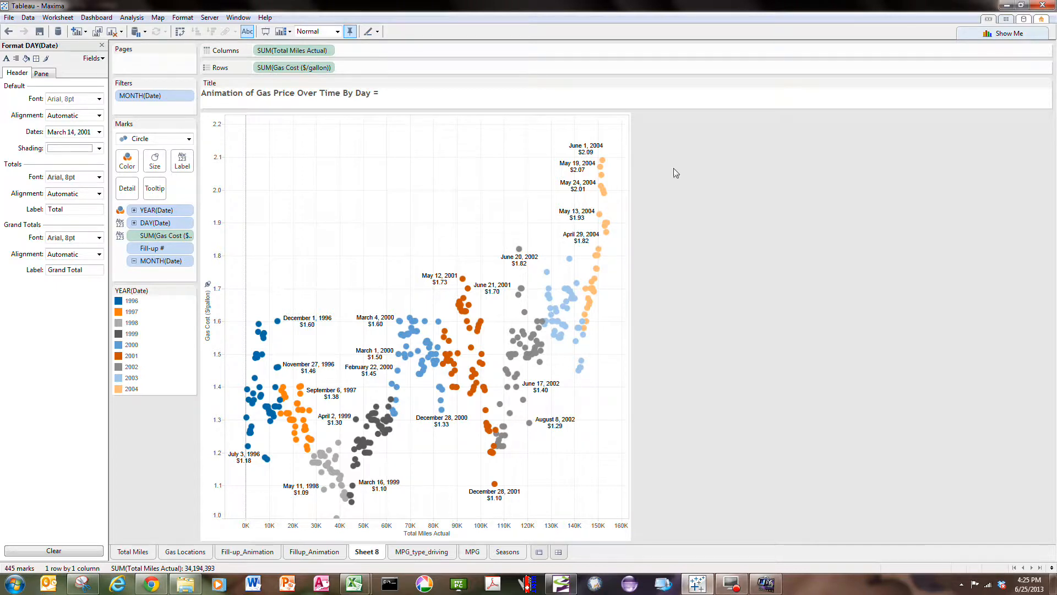
pyautogui.moveTo(246, 428)
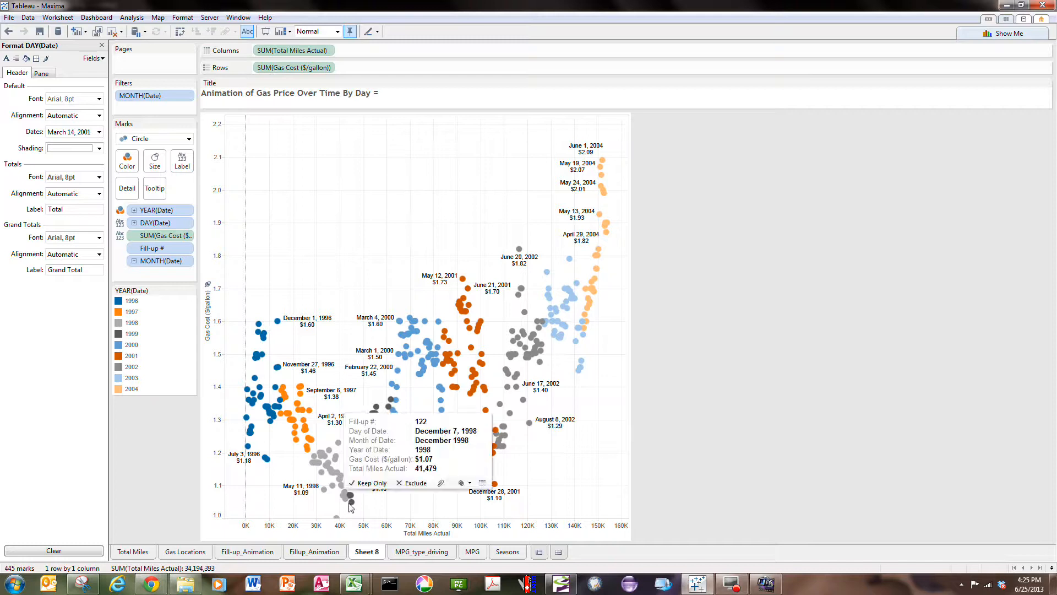
pyautogui.moveTo(414, 316)
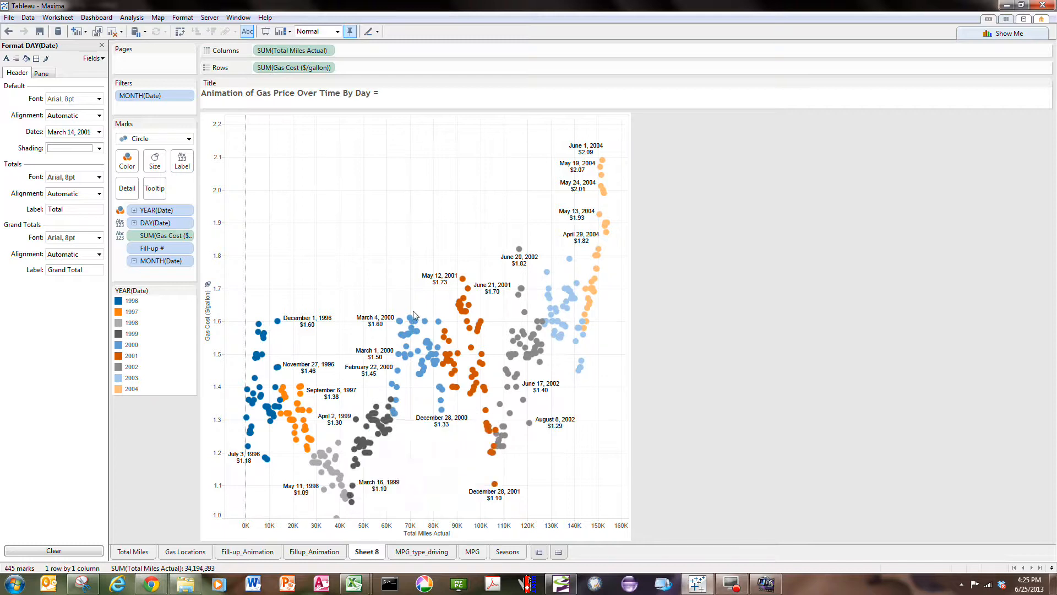